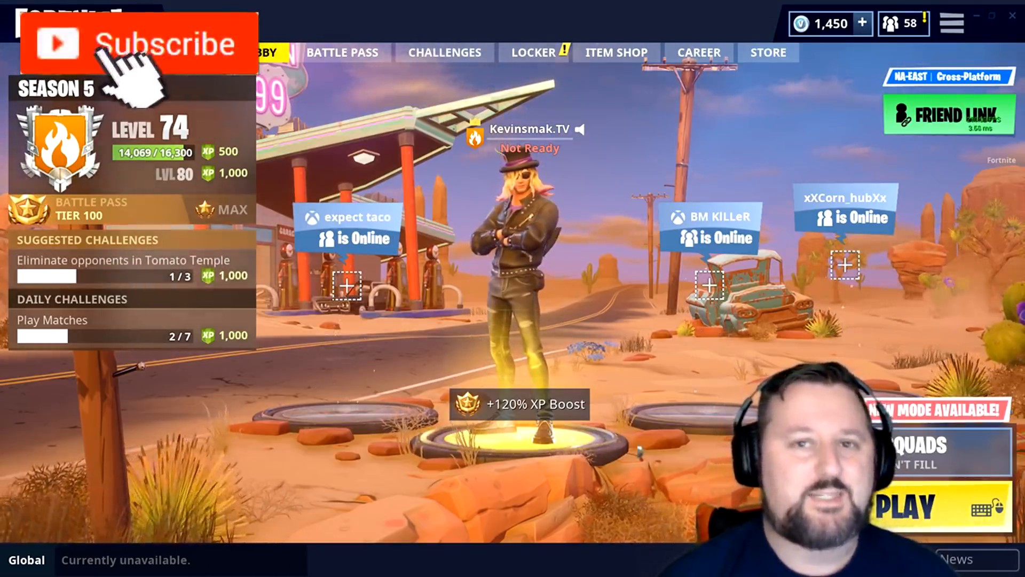
Leave the lobby and open Settings from the main menu, landing on the video options.
click(136, 43)
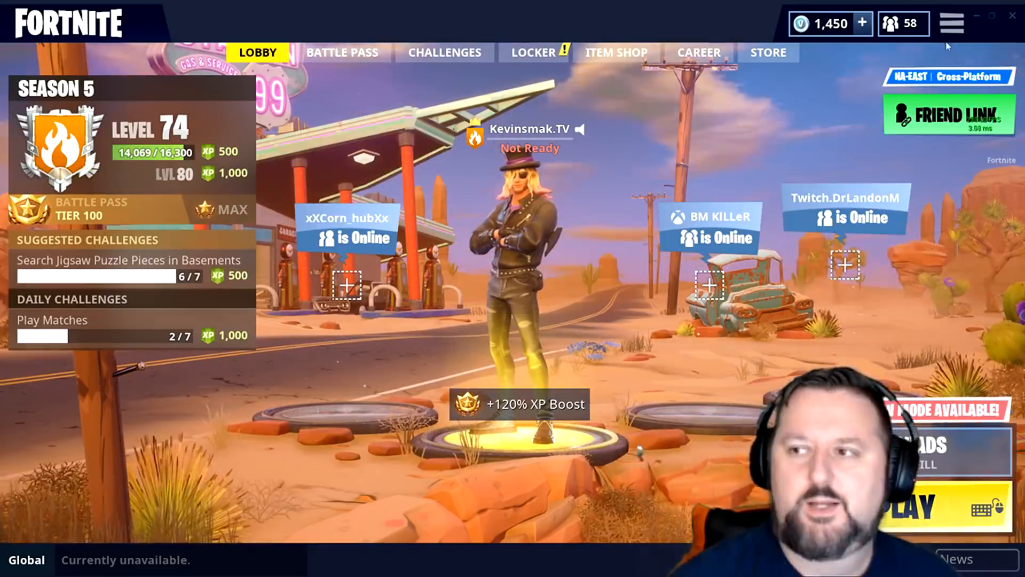
click(951, 24)
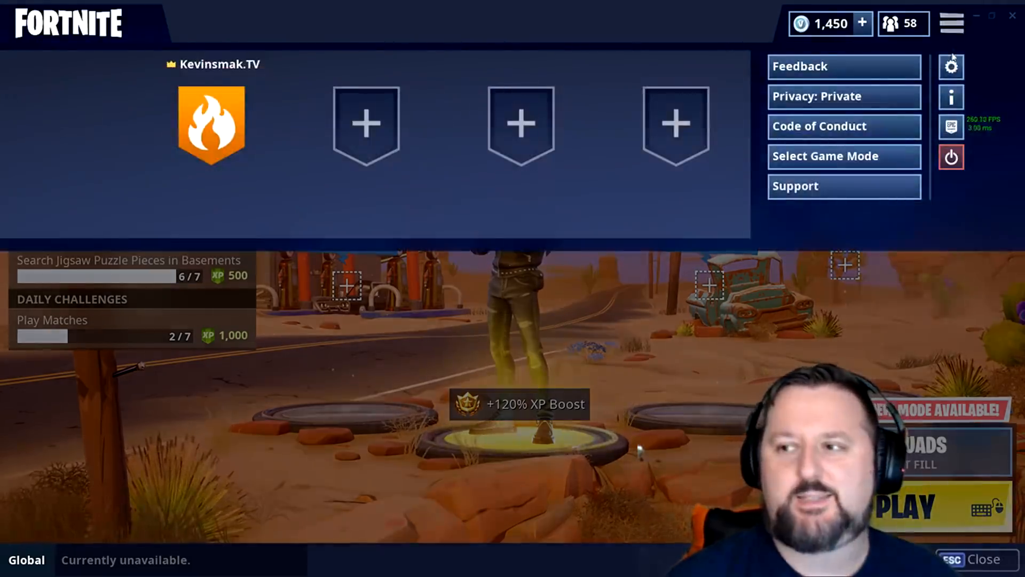
click(951, 66)
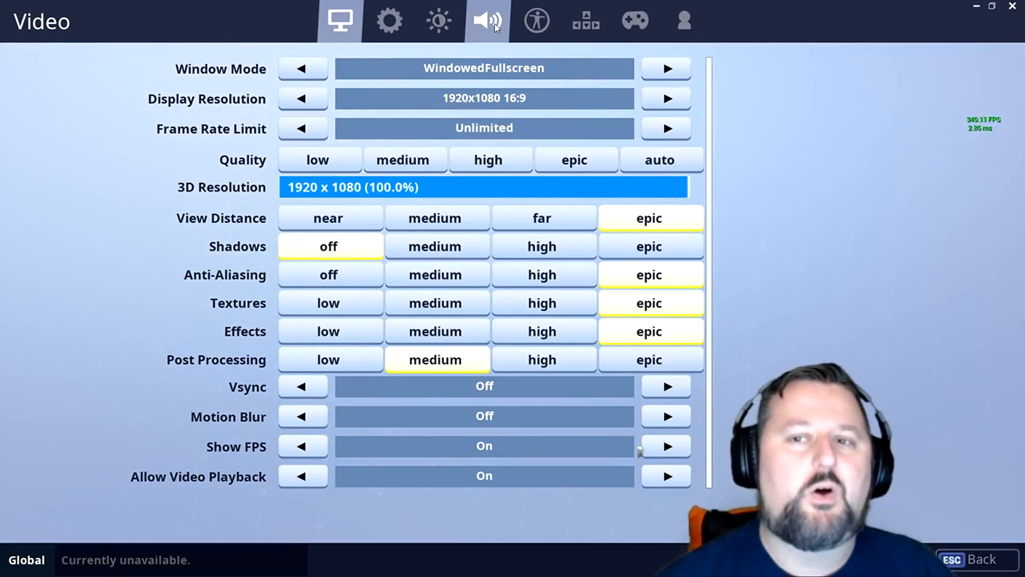
Switch to the audio settings showing volume levels and the background audio toggle.
click(487, 21)
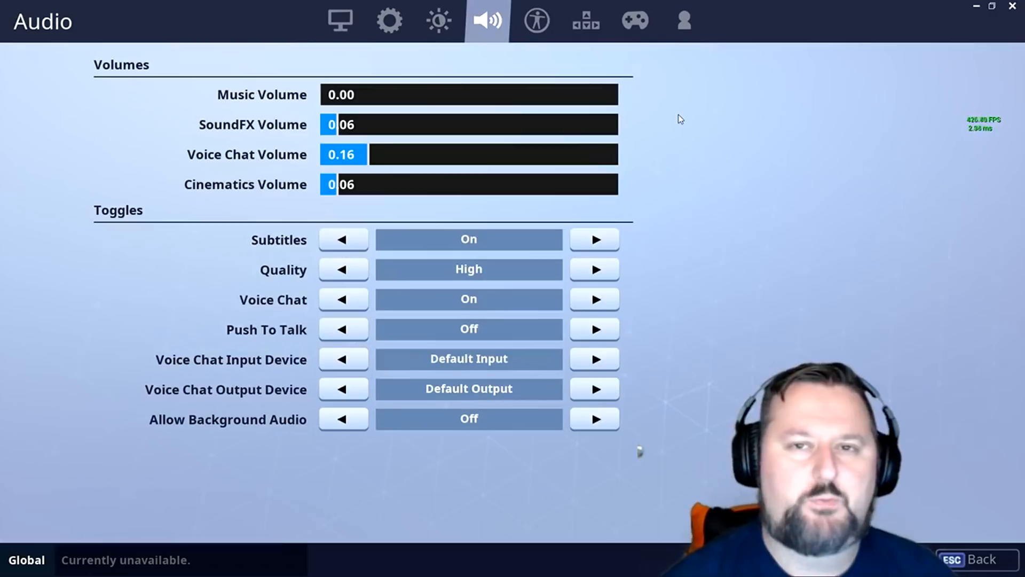
mouse_move(712, 129)
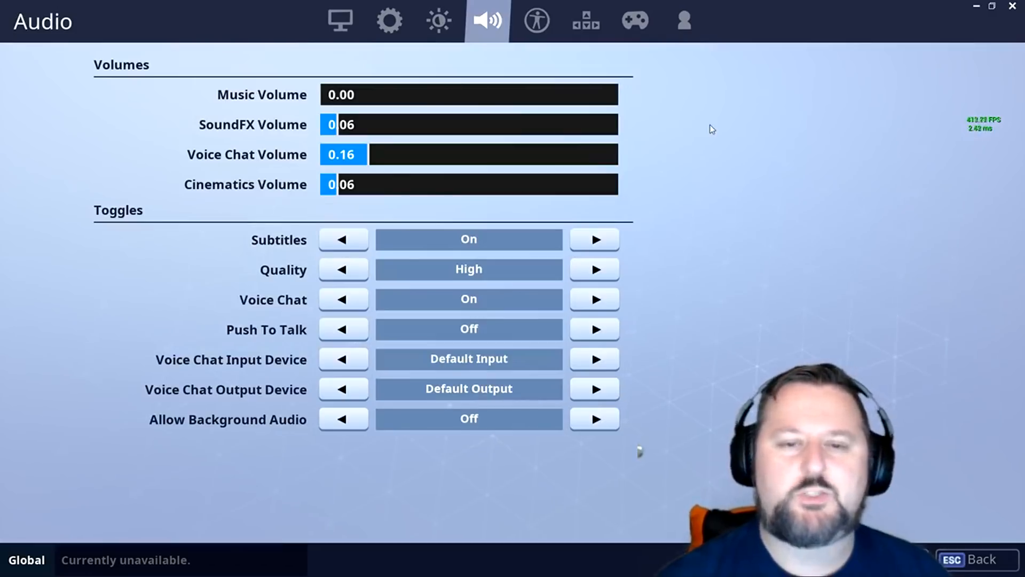
mouse_move(270, 133)
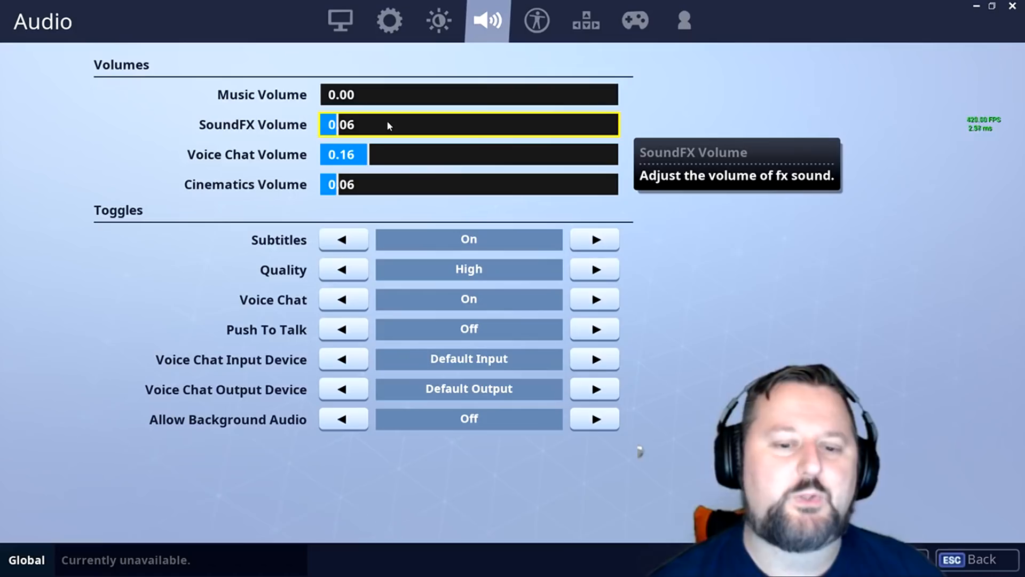
mouse_move(188, 438)
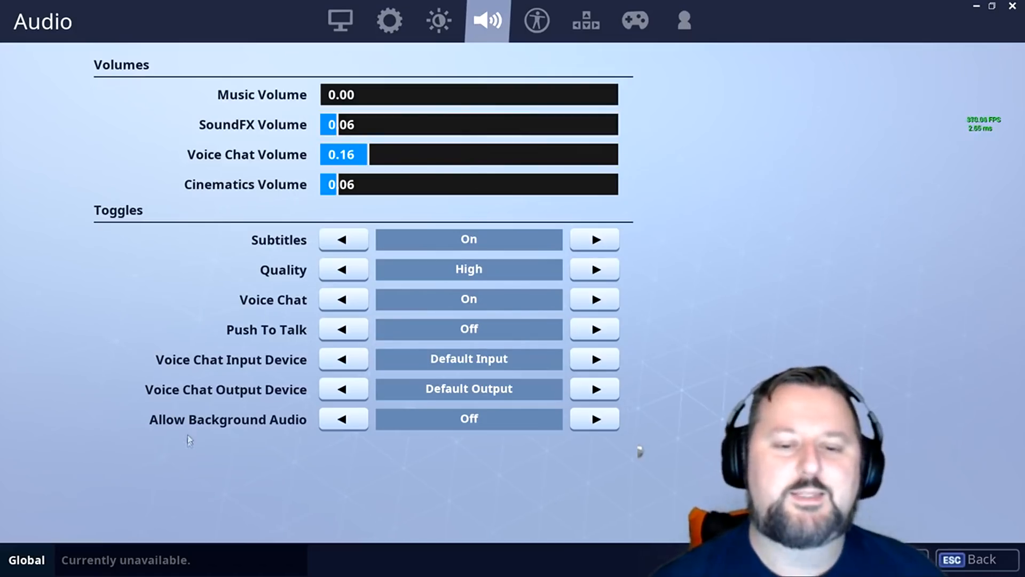
mouse_move(272, 427)
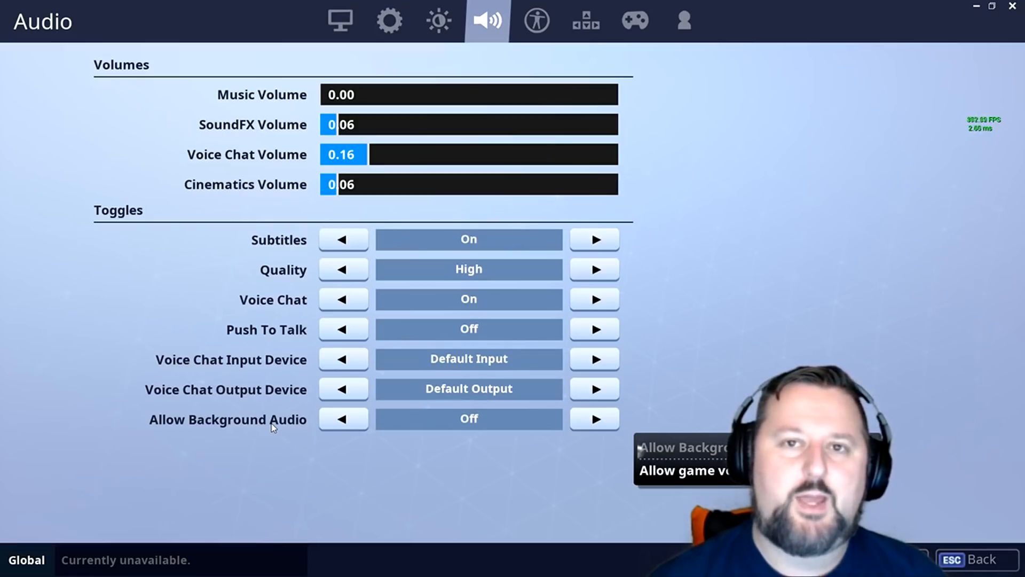
mouse_move(273, 427)
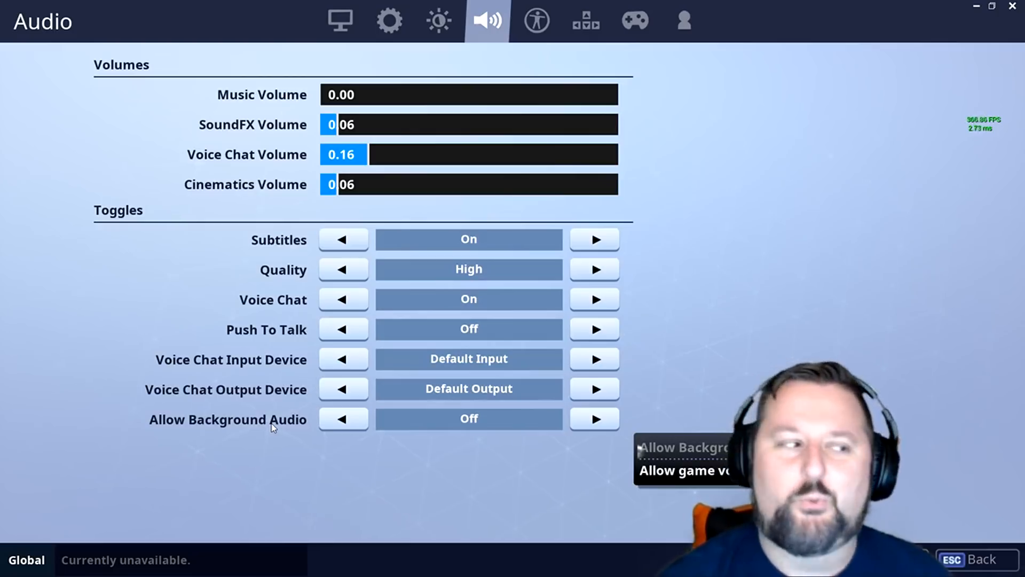
mouse_move(277, 425)
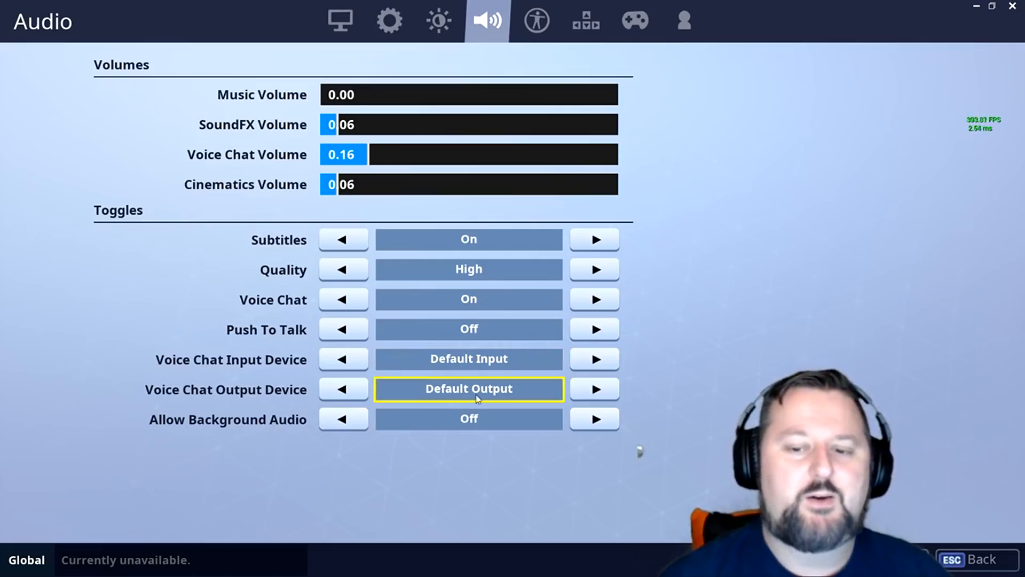
mouse_move(583, 467)
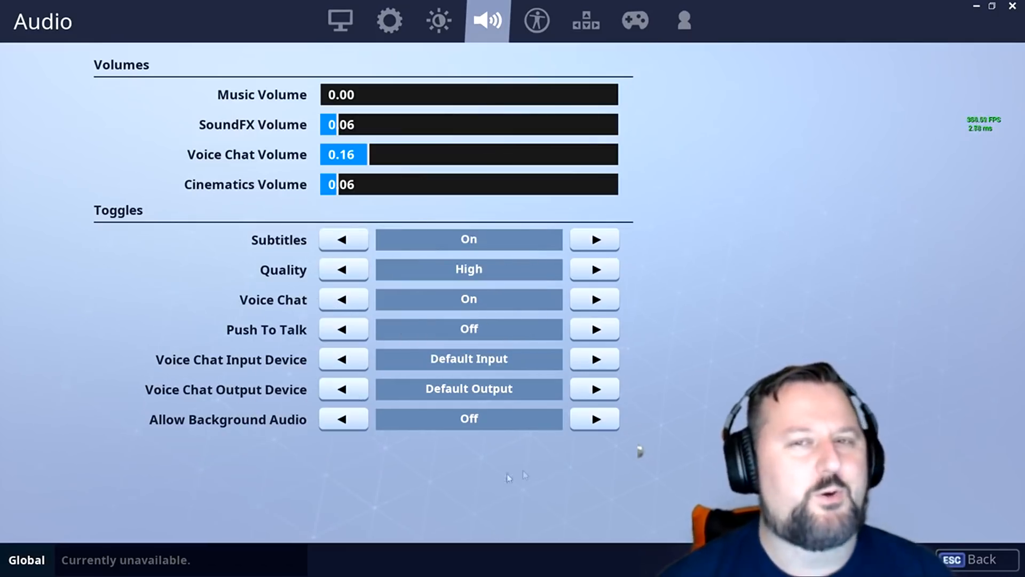
mouse_move(320, 480)
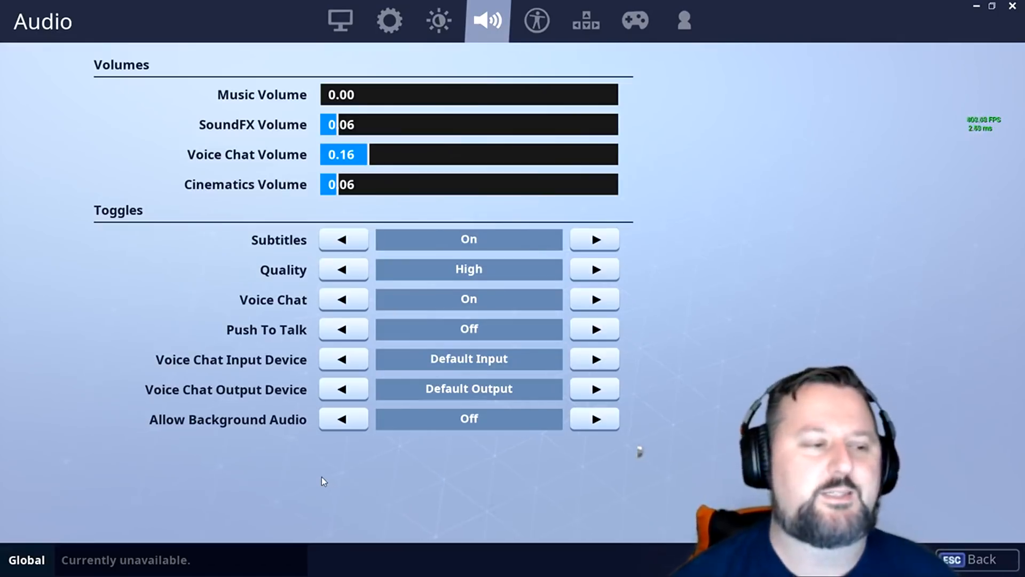
mouse_move(390, 20)
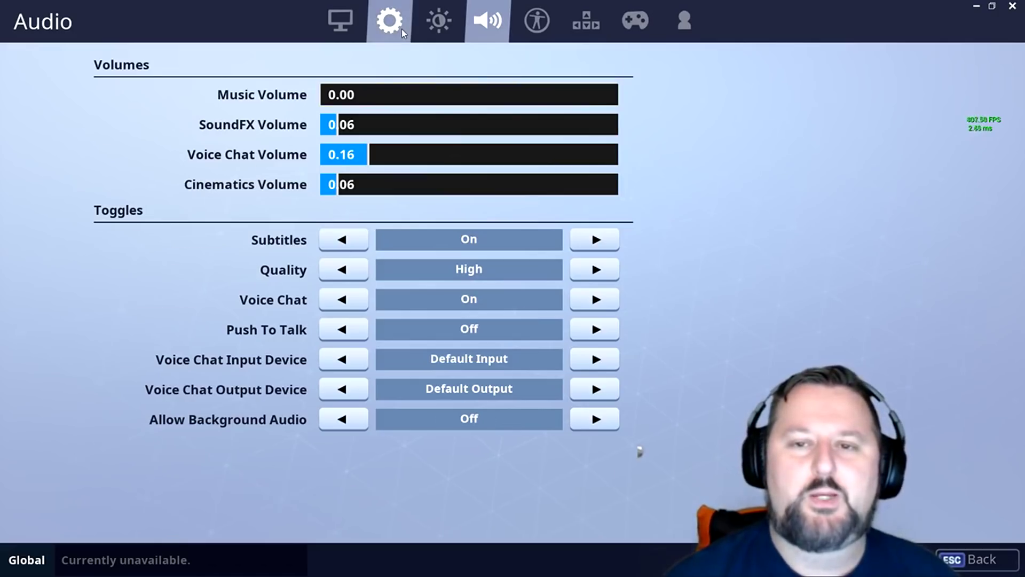
Switch to the Game settings and scroll to Auto Sort Consumables to Right and nearby toggles.
click(438, 20)
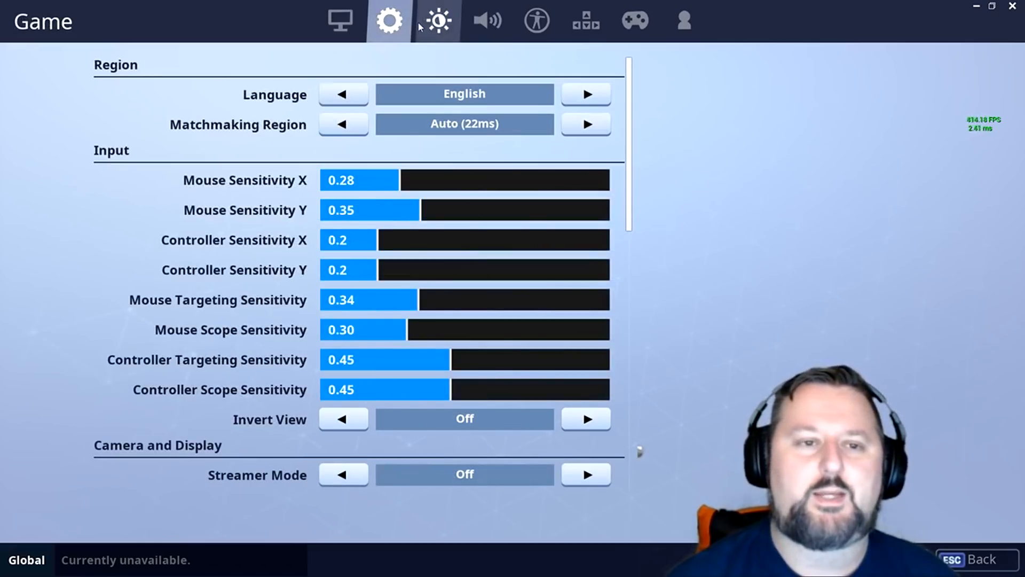
click(589, 210)
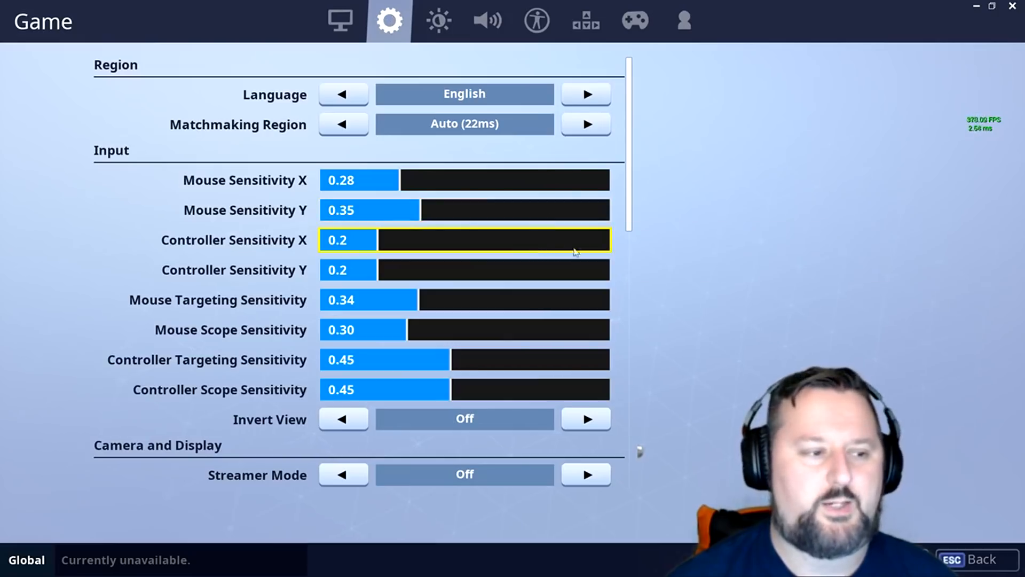
scroll(down, 3)
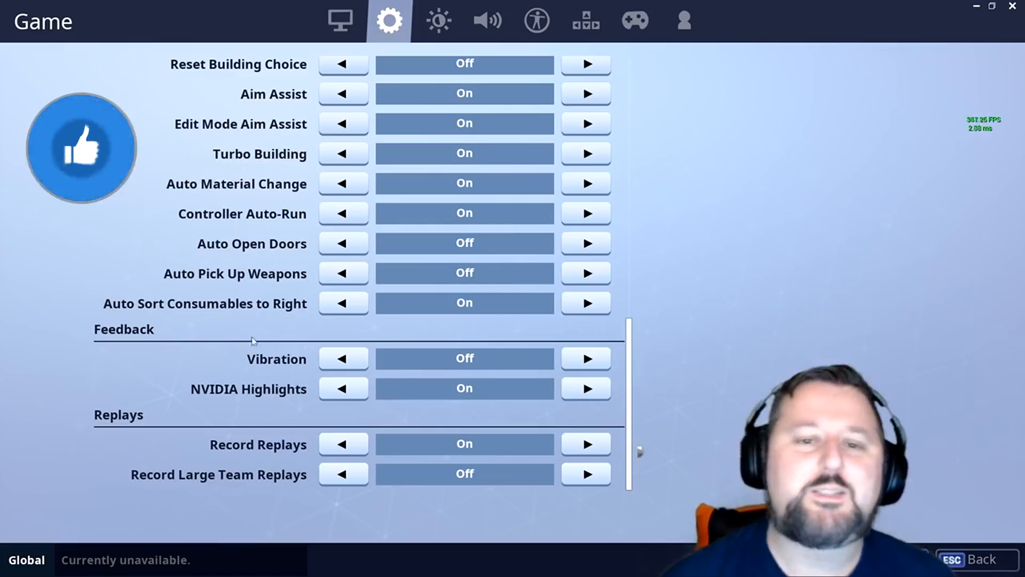
scroll(up, 3)
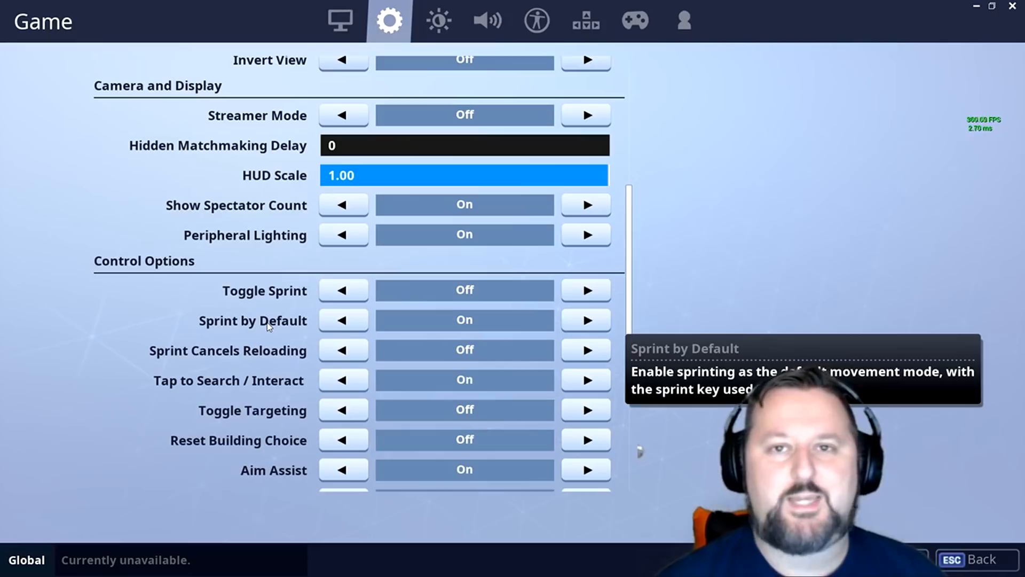
mouse_move(249, 328)
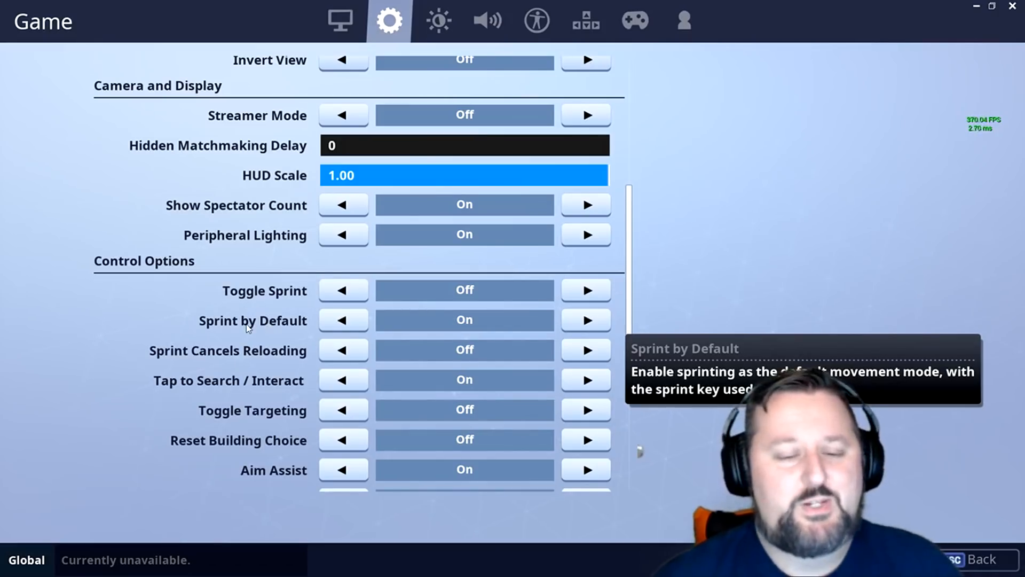
scroll(down, 3)
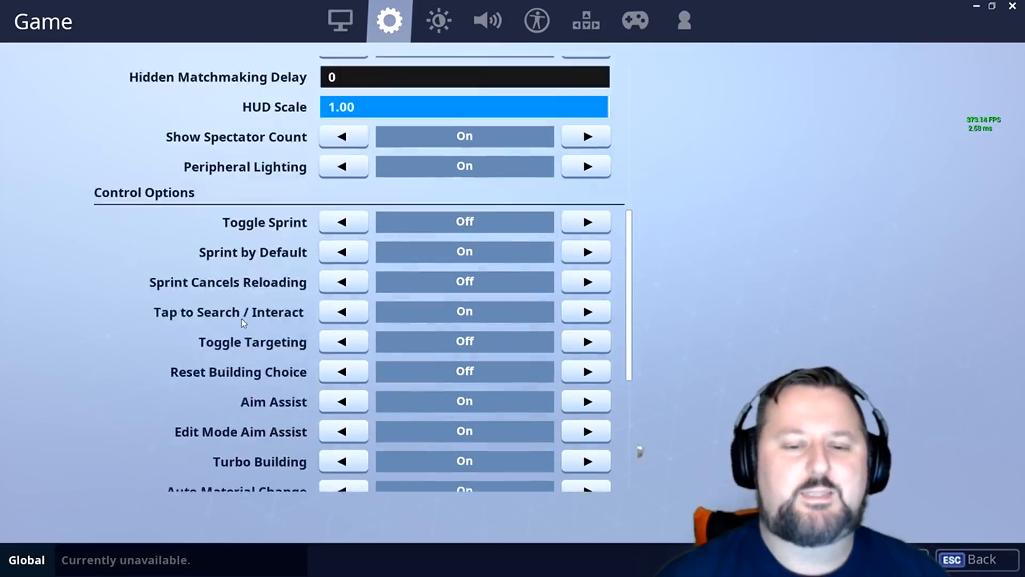
scroll(down, 3)
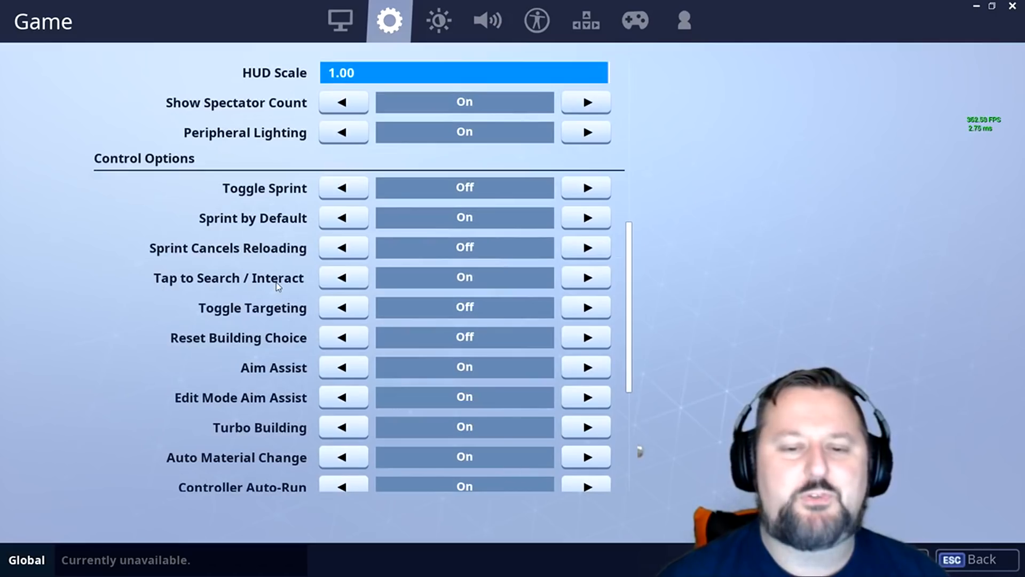
mouse_move(281, 278)
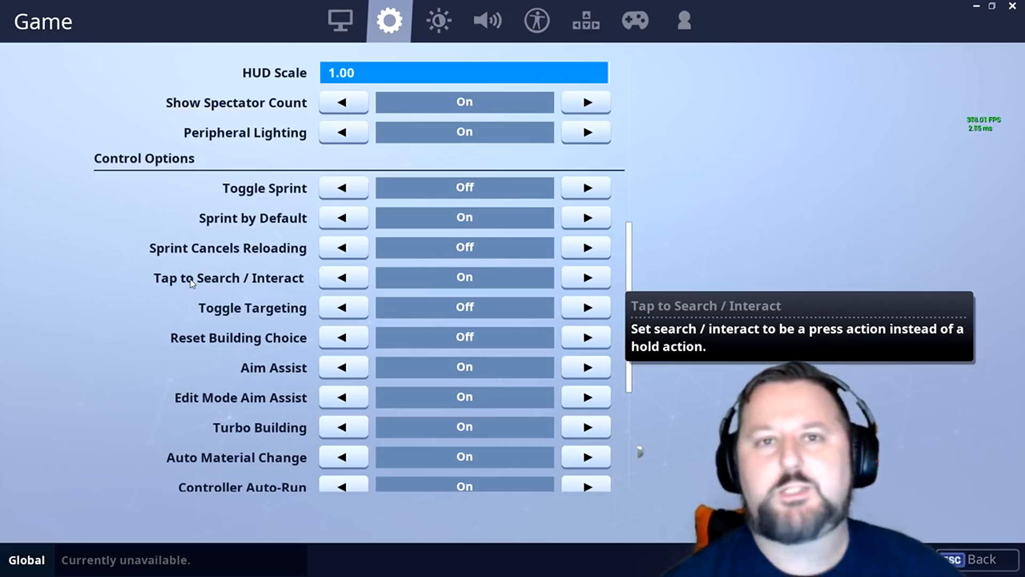
mouse_move(118, 398)
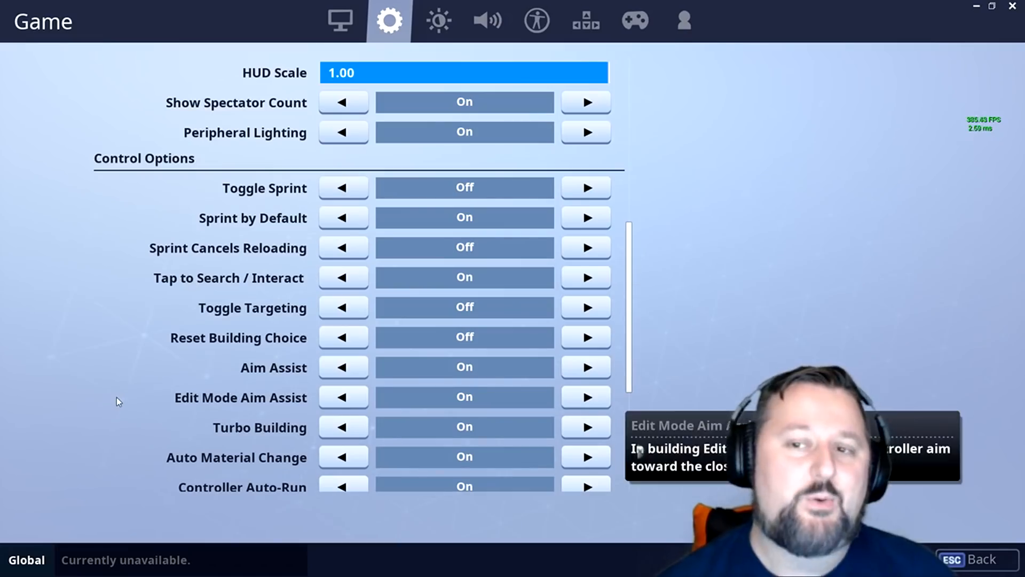